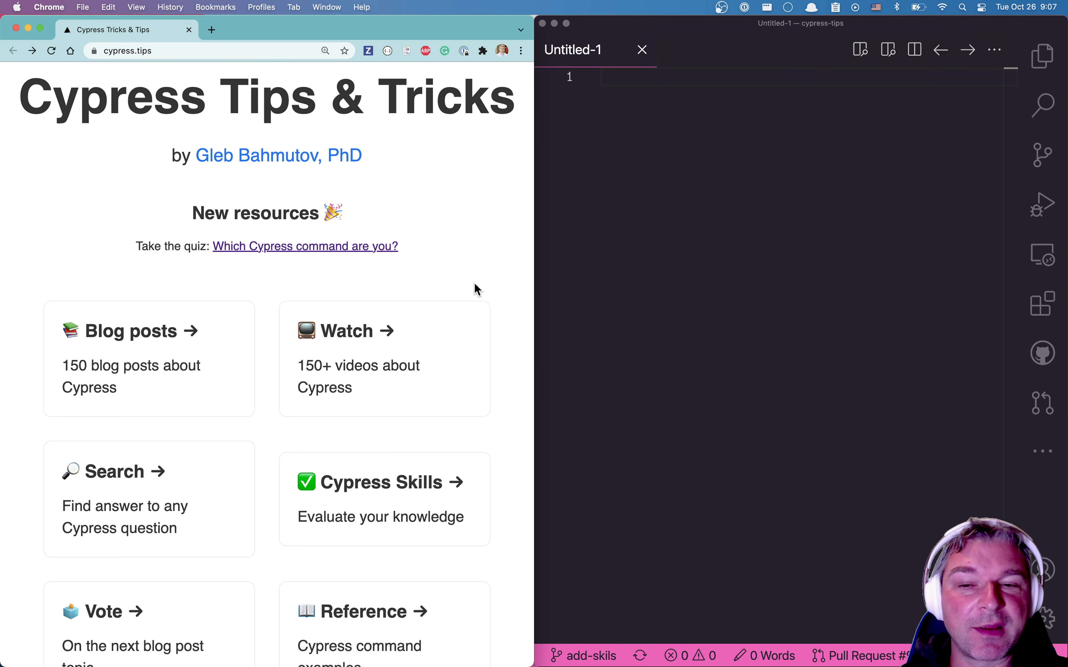
# Go to the Cypress Skills 'Evaluate your knowledge' checklist from the cypress.tips home page
pyautogui.click(373, 482)
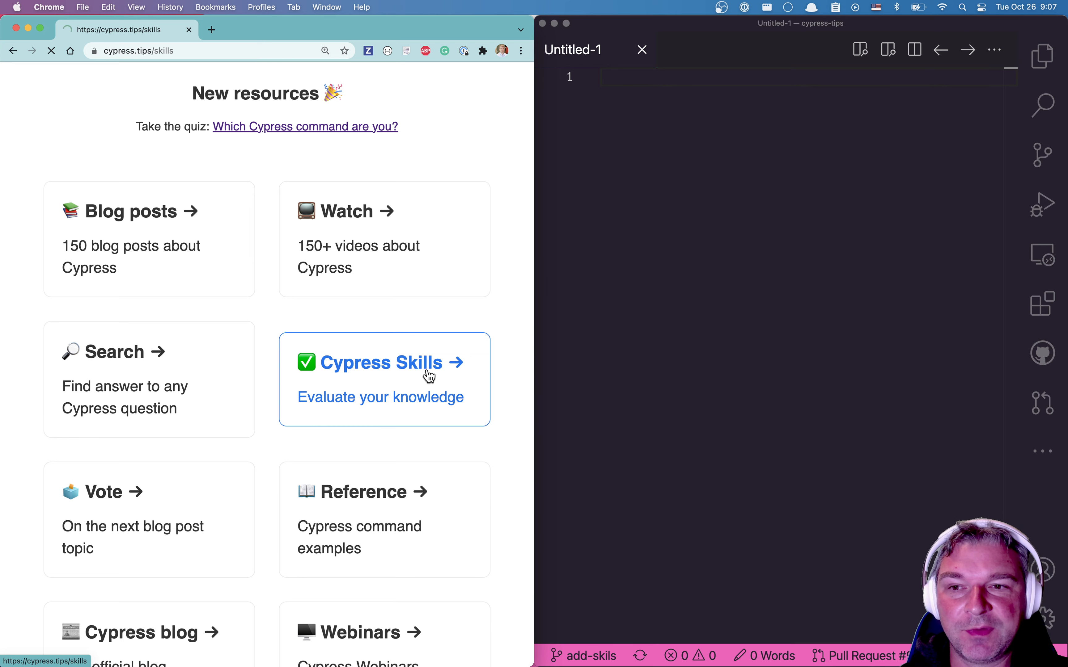
pyautogui.click(383, 362)
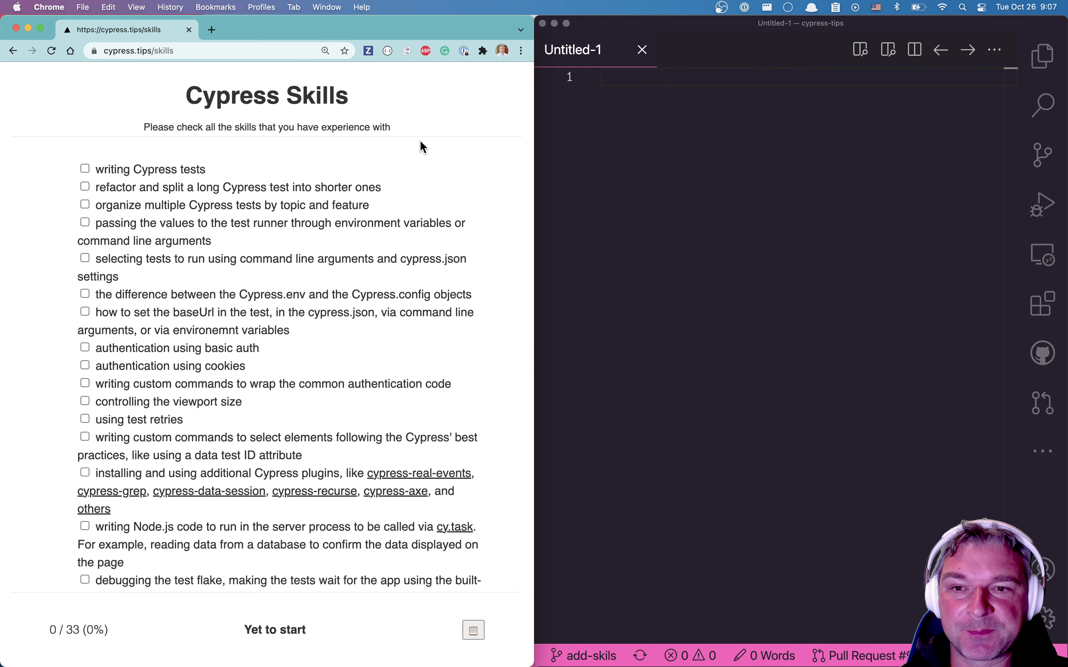
pyautogui.scroll(-3)
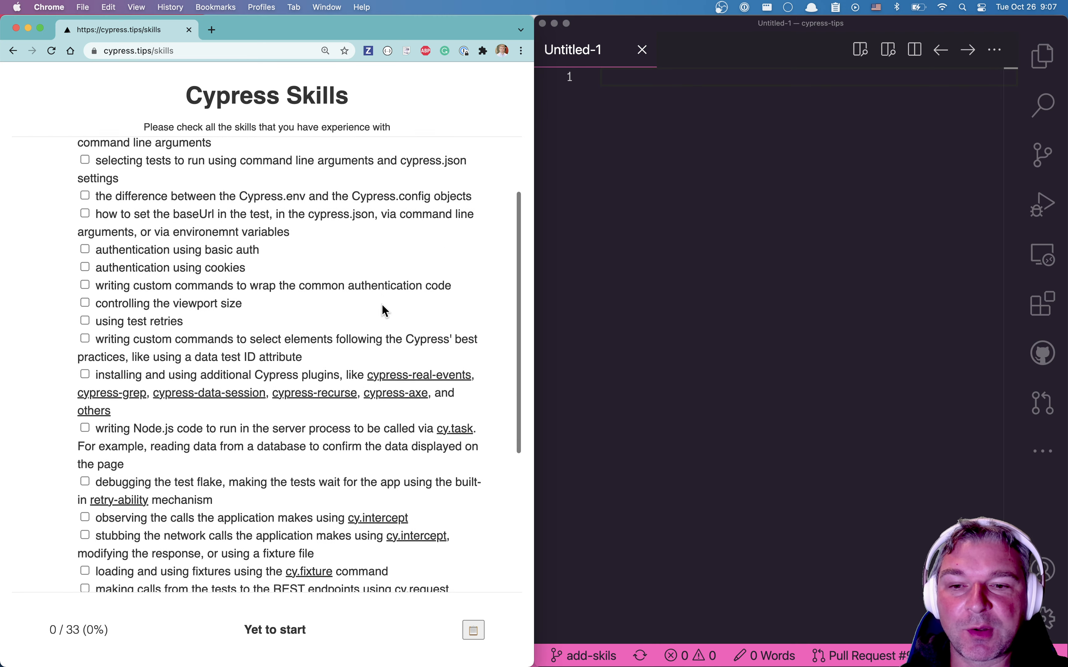
pyautogui.scroll(3)
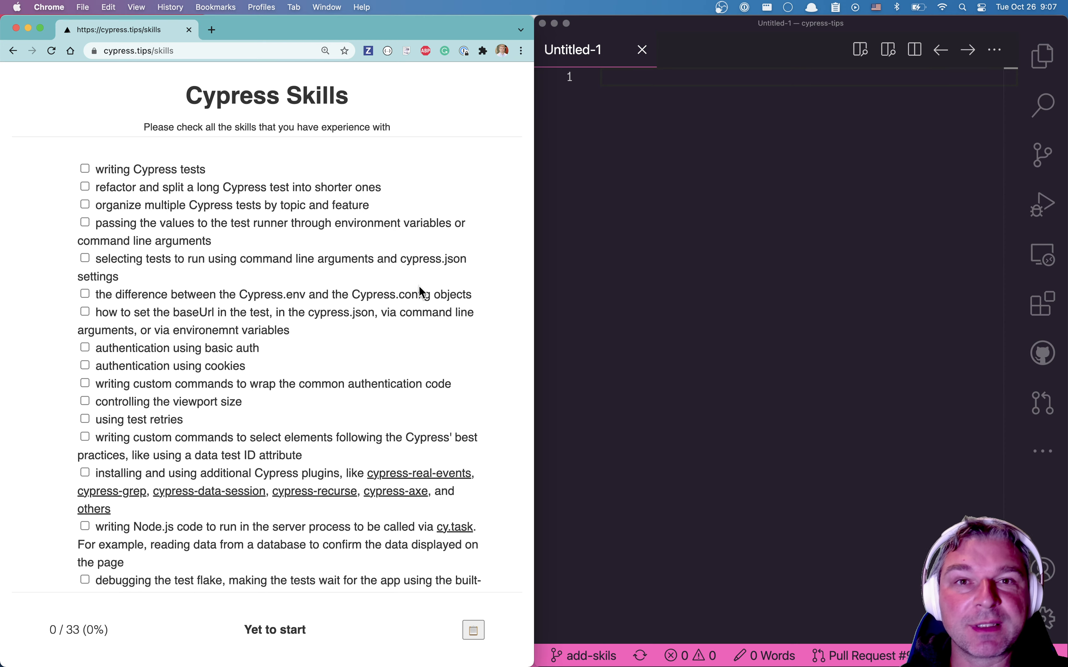
pyautogui.scroll(-3)
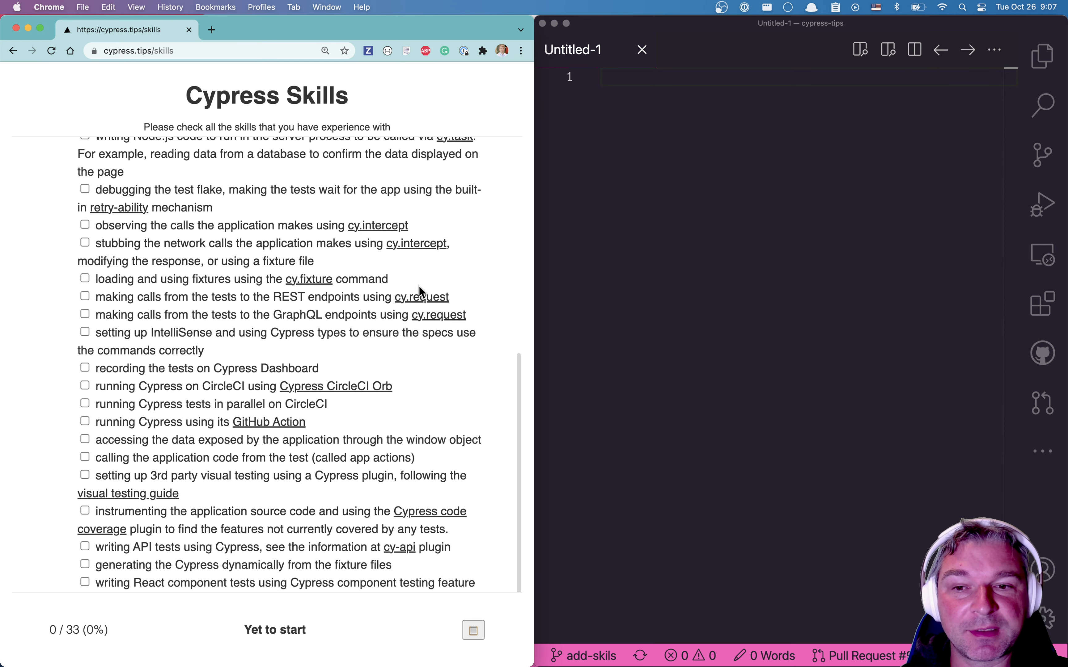
pyautogui.scroll(3)
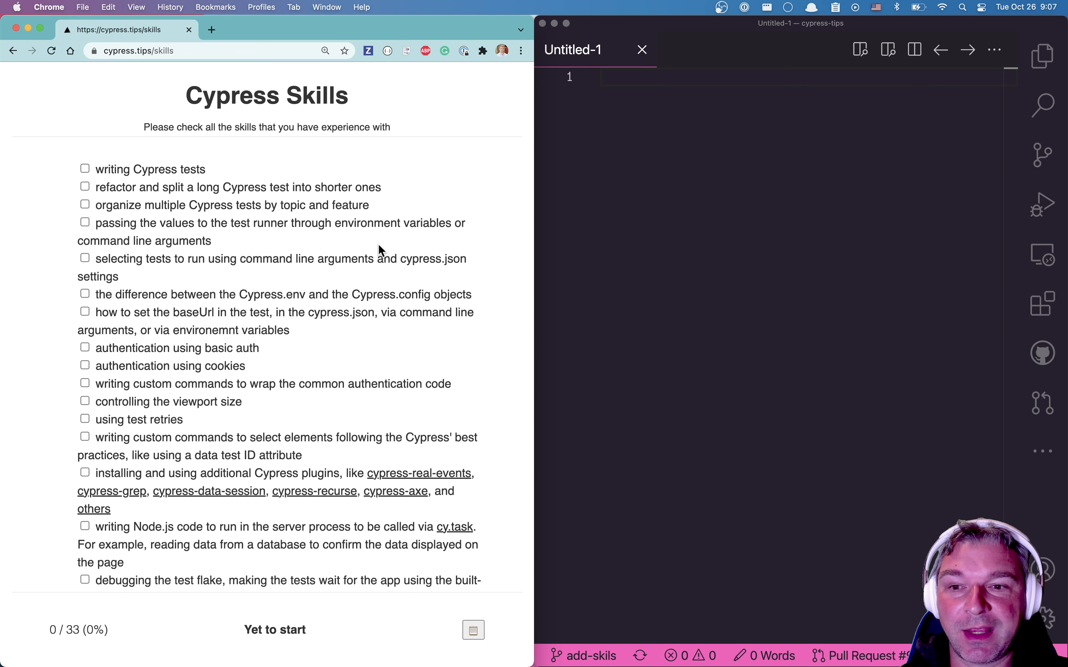
pyautogui.moveTo(349, 320)
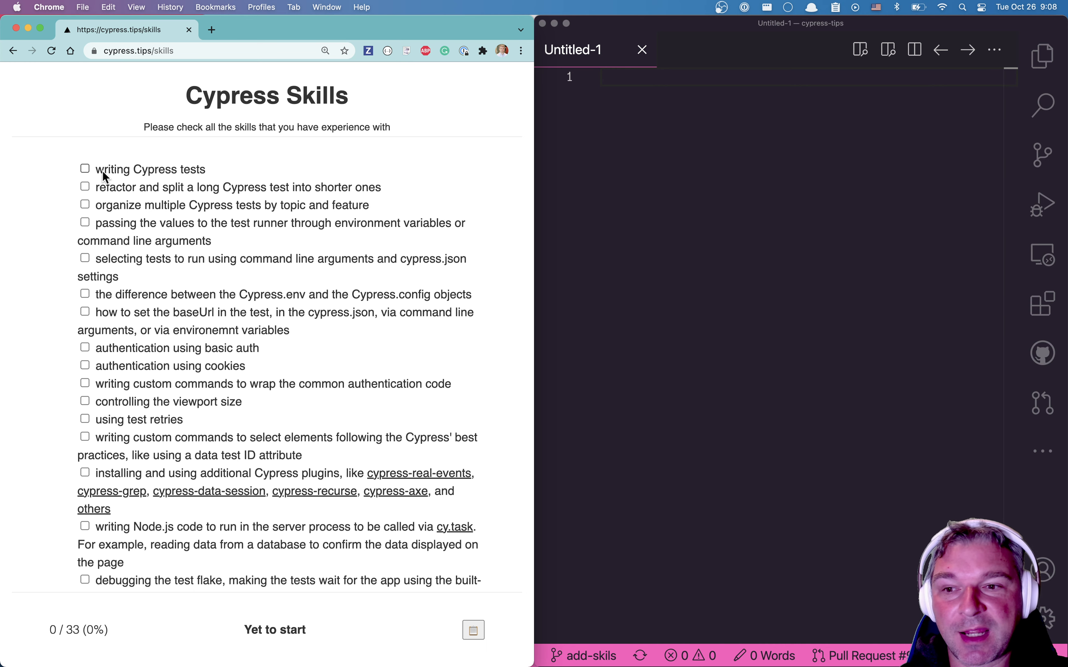
# Mark writing Cypress tests, refactoring long tests and selecting tests to run as known skills
pyautogui.click(85, 168)
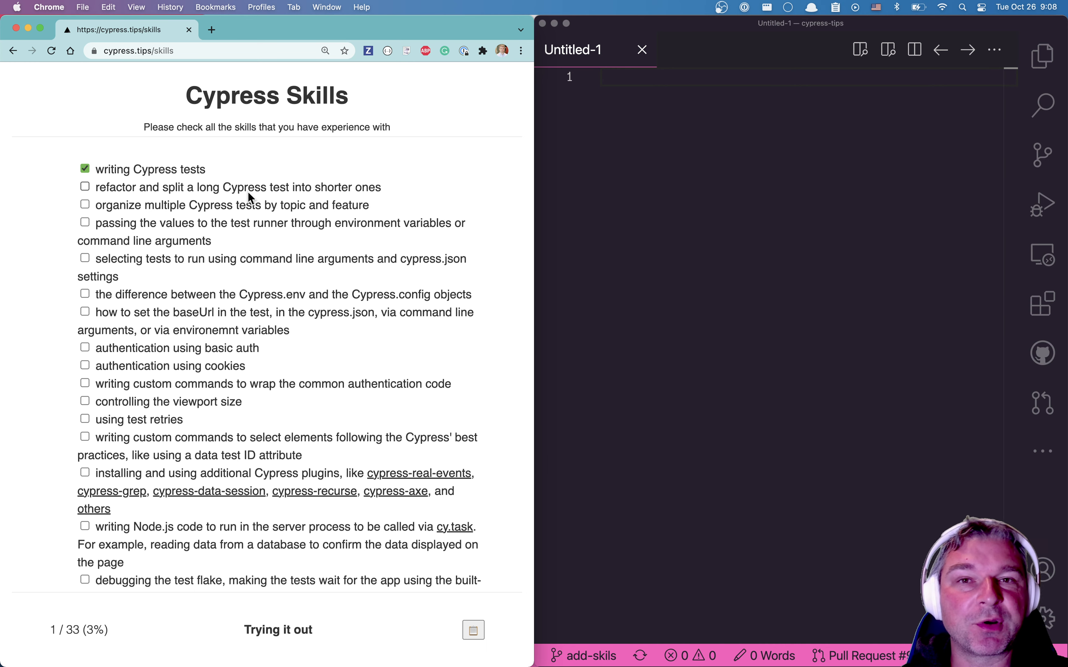
pyautogui.moveTo(136, 201)
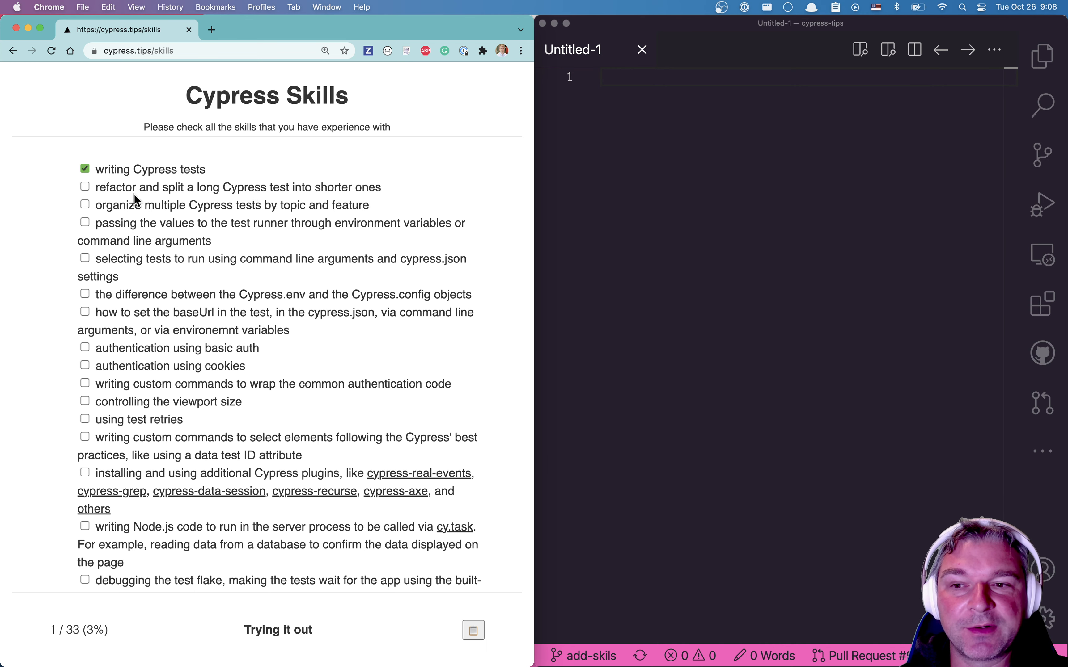
pyautogui.moveTo(228, 193)
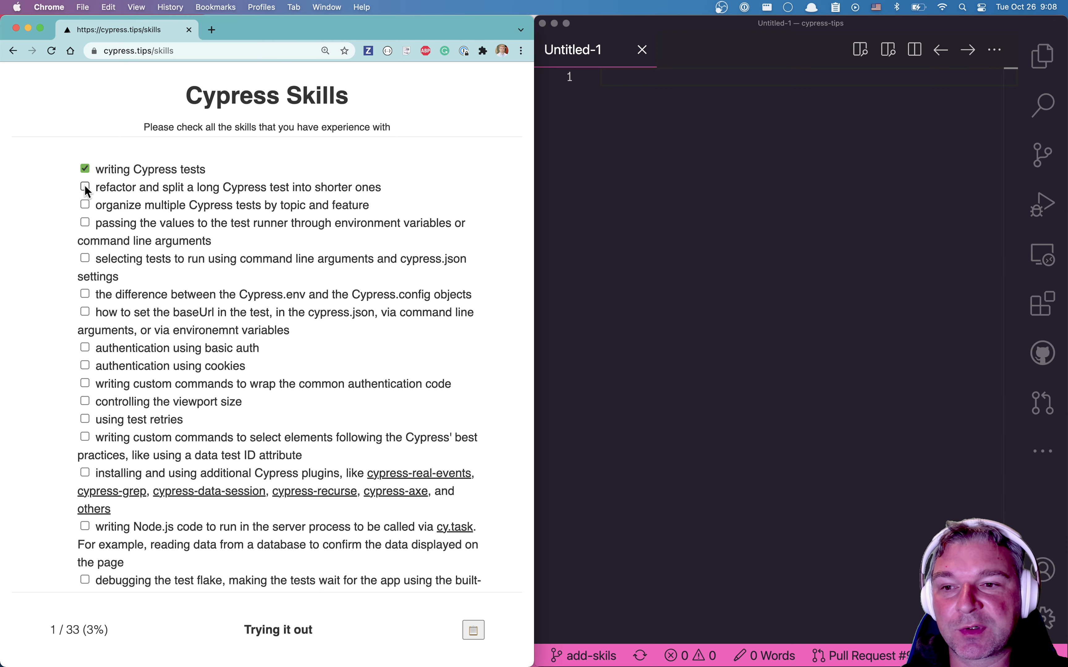
pyautogui.click(86, 187)
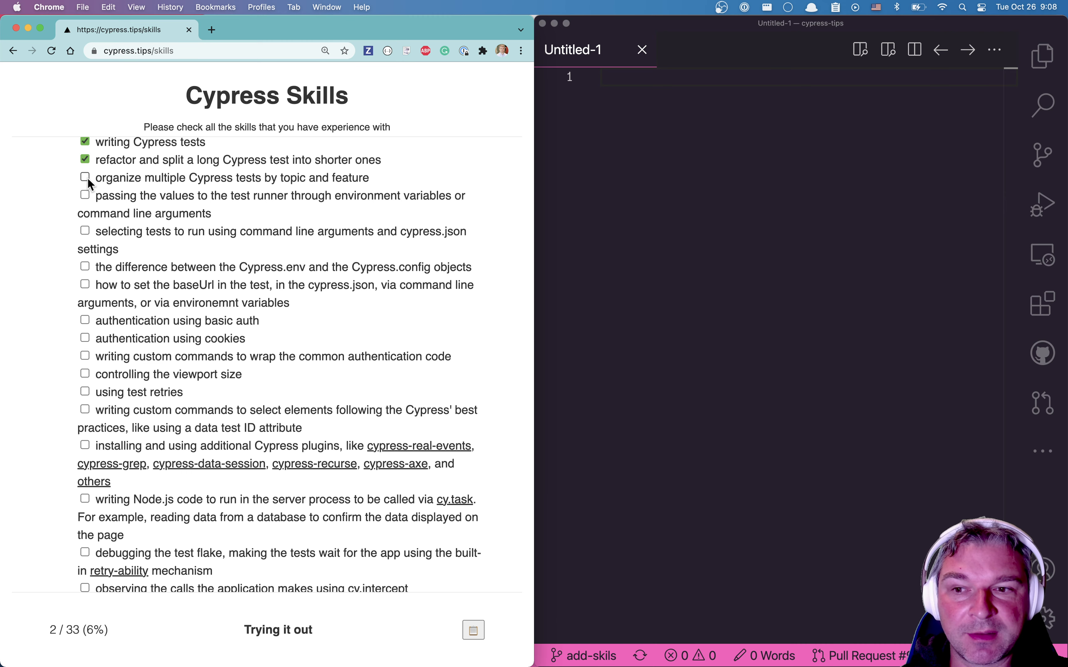
pyautogui.scroll(-3)
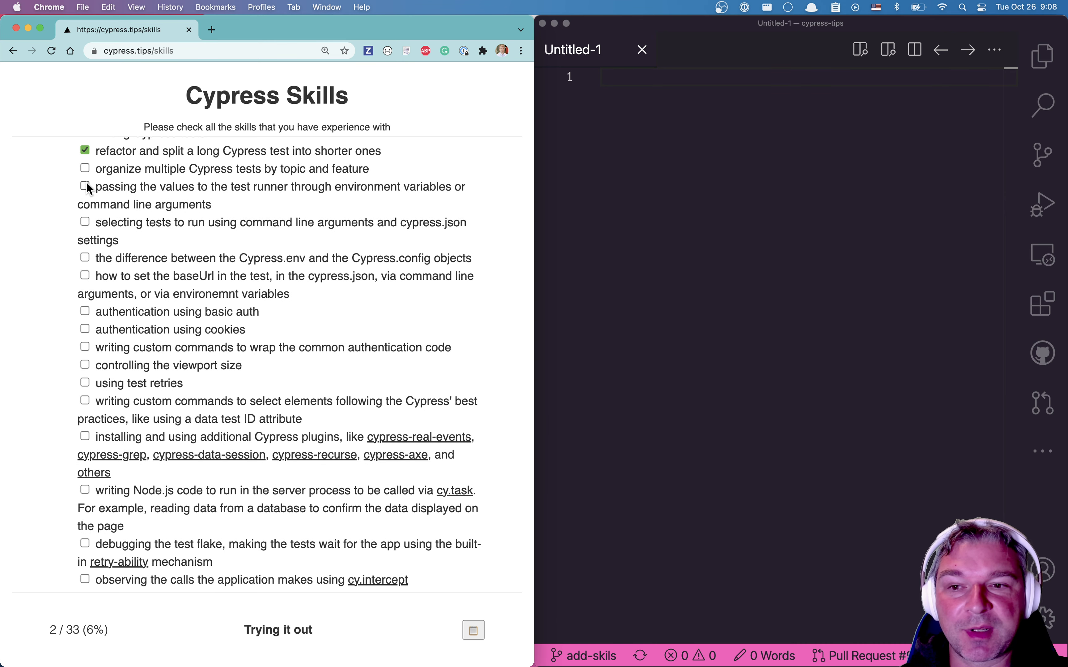
pyautogui.scroll(-3)
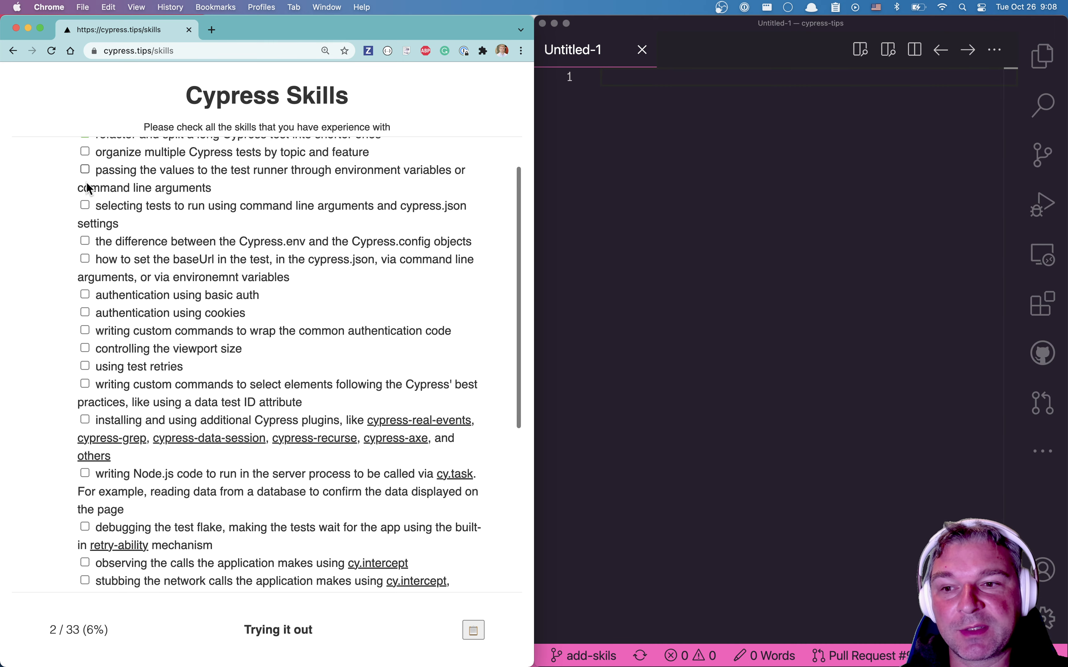
pyautogui.scroll(-3)
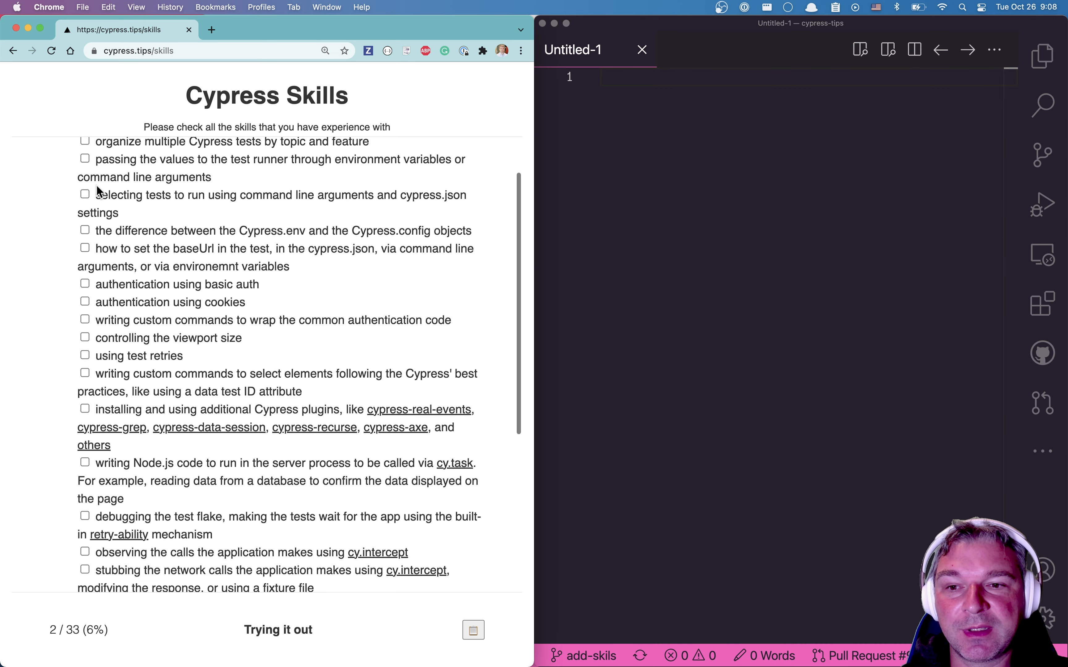
pyautogui.click(85, 194)
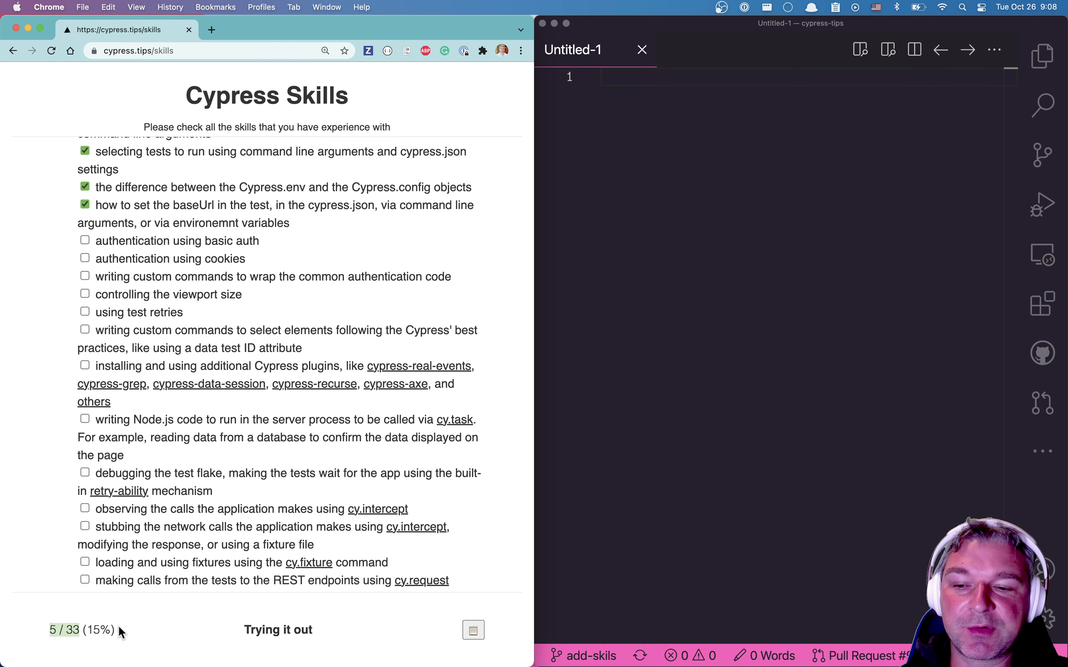
# Mark basic auth, cookie authentication and controlling viewport size as known, reaching 9/33 Beginner
pyautogui.click(85, 240)
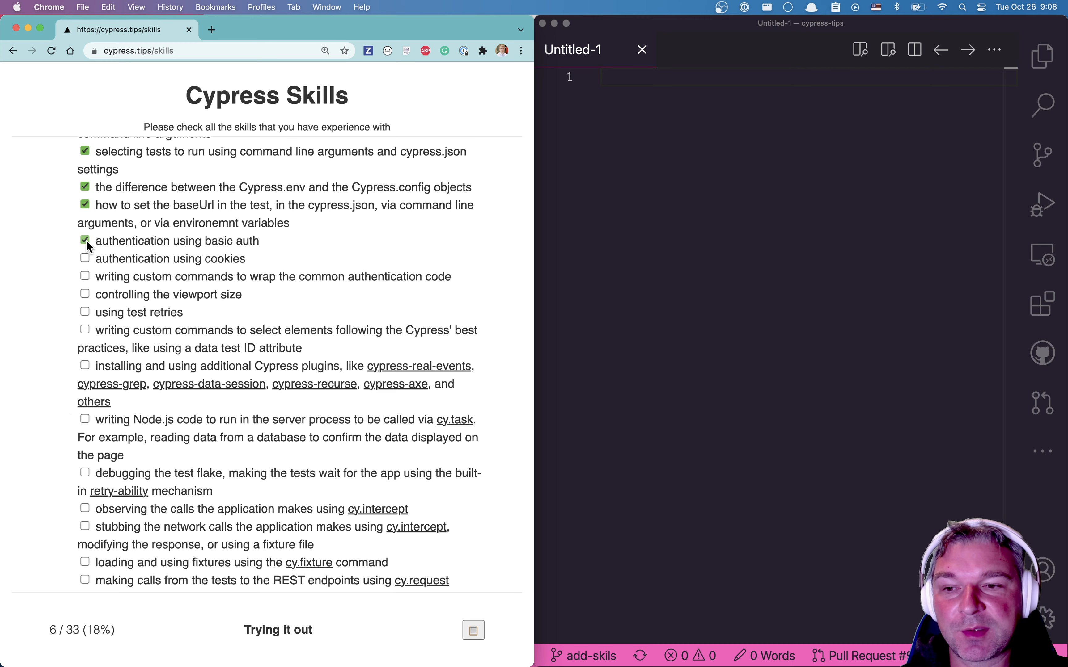
pyautogui.click(85, 277)
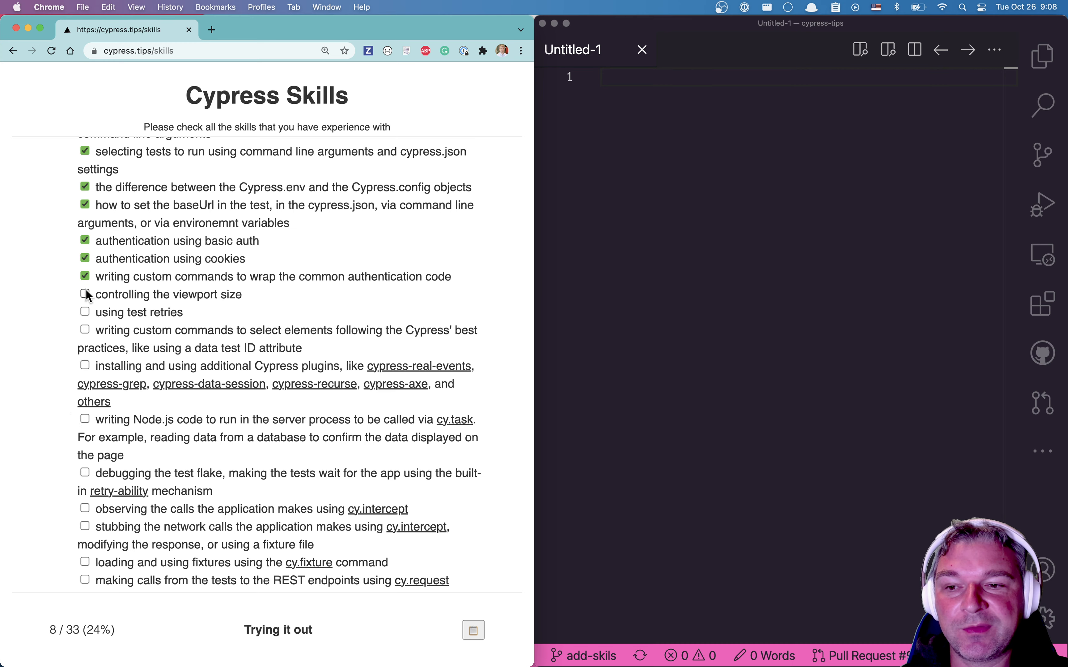
pyautogui.click(86, 294)
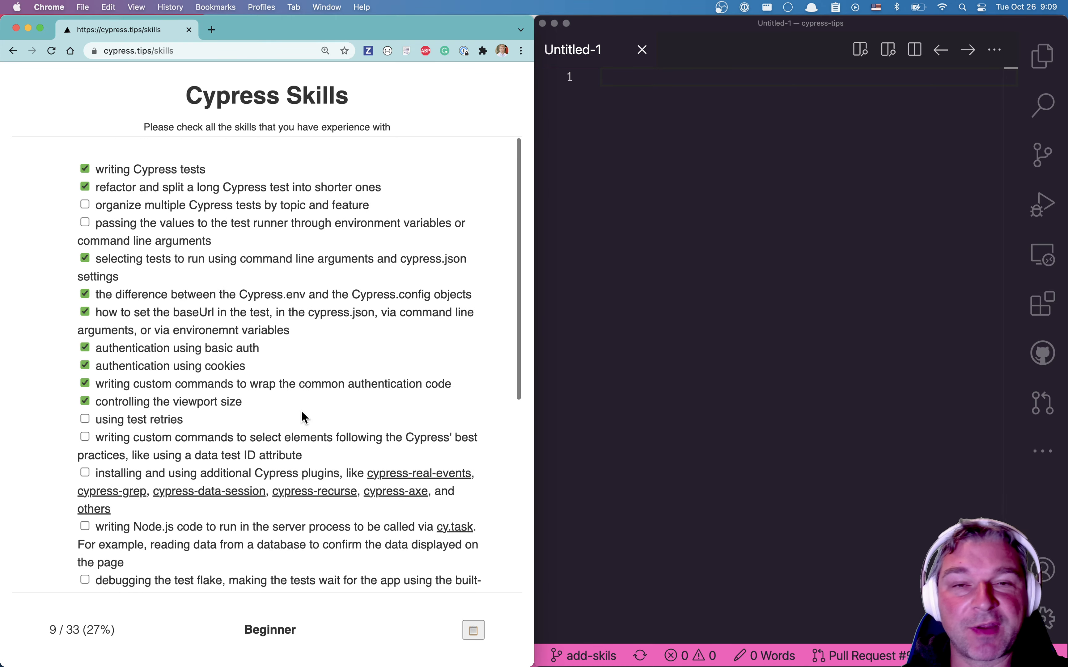
# Mark Cypress plugins, cy.task Node.js code, cy.request REST calls and GraphQL calls as known, reaching 19/33
pyautogui.scroll(-3)
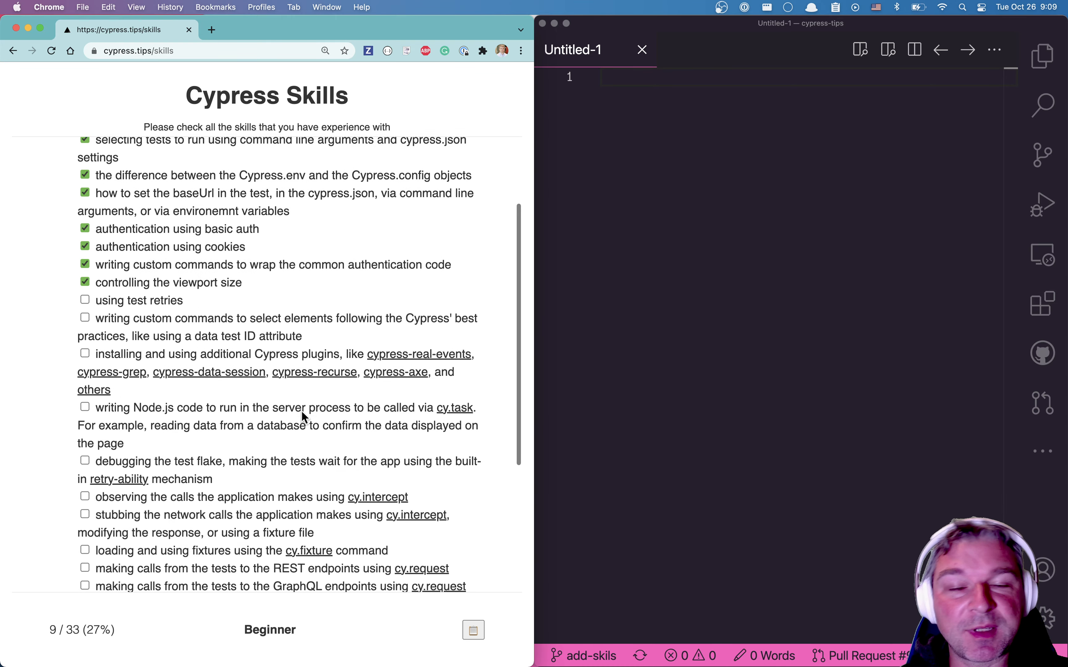
pyautogui.scroll(-3)
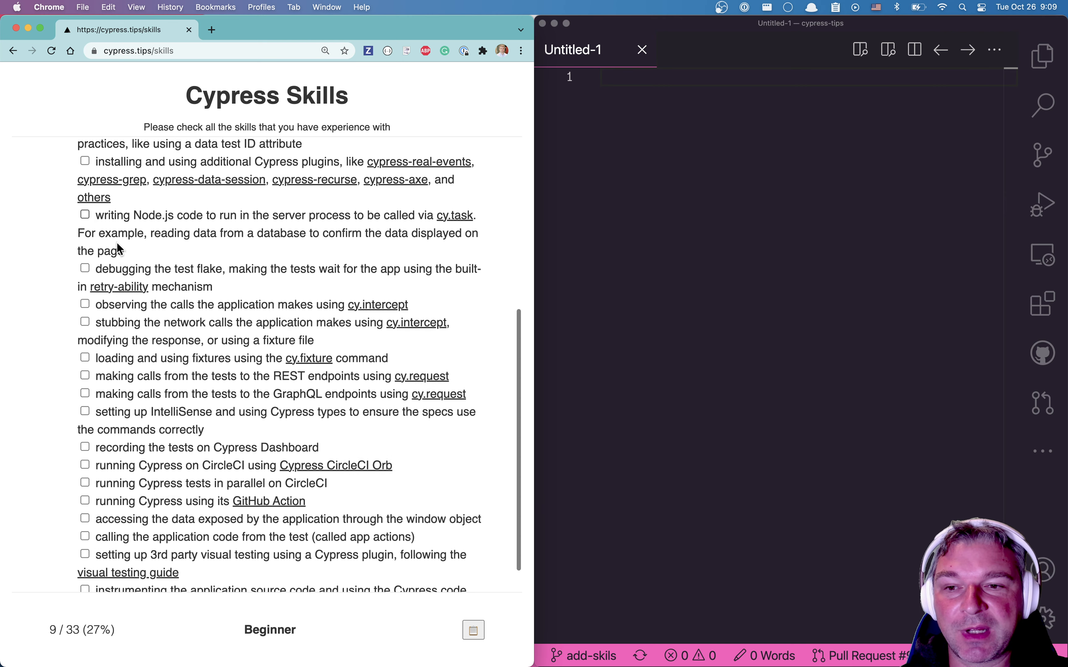
pyautogui.click(85, 161)
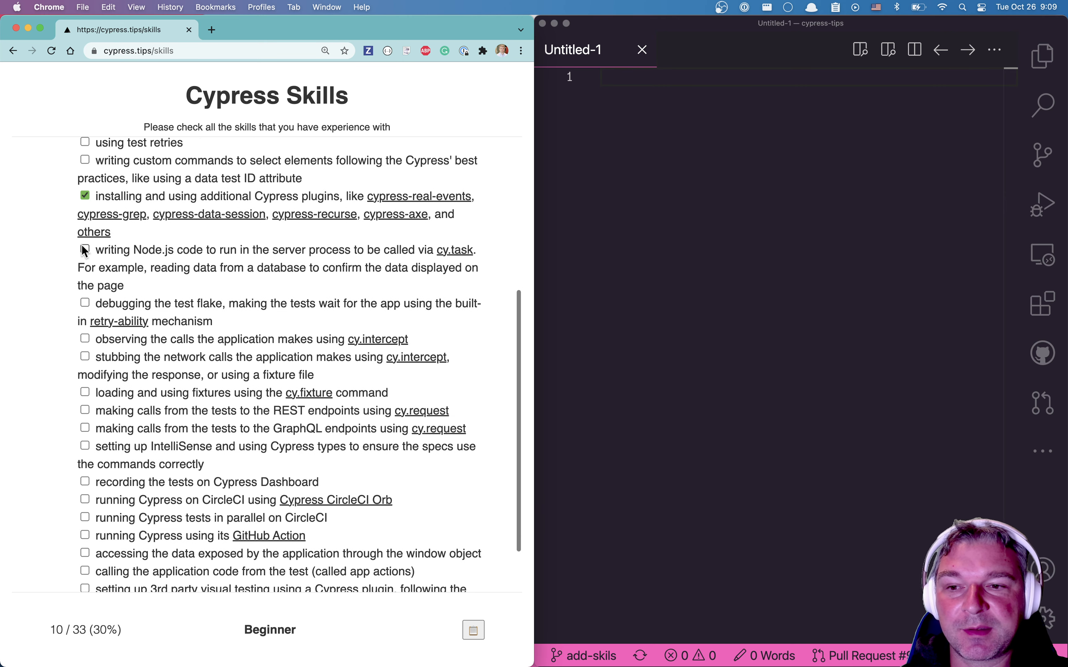
pyautogui.click(85, 249)
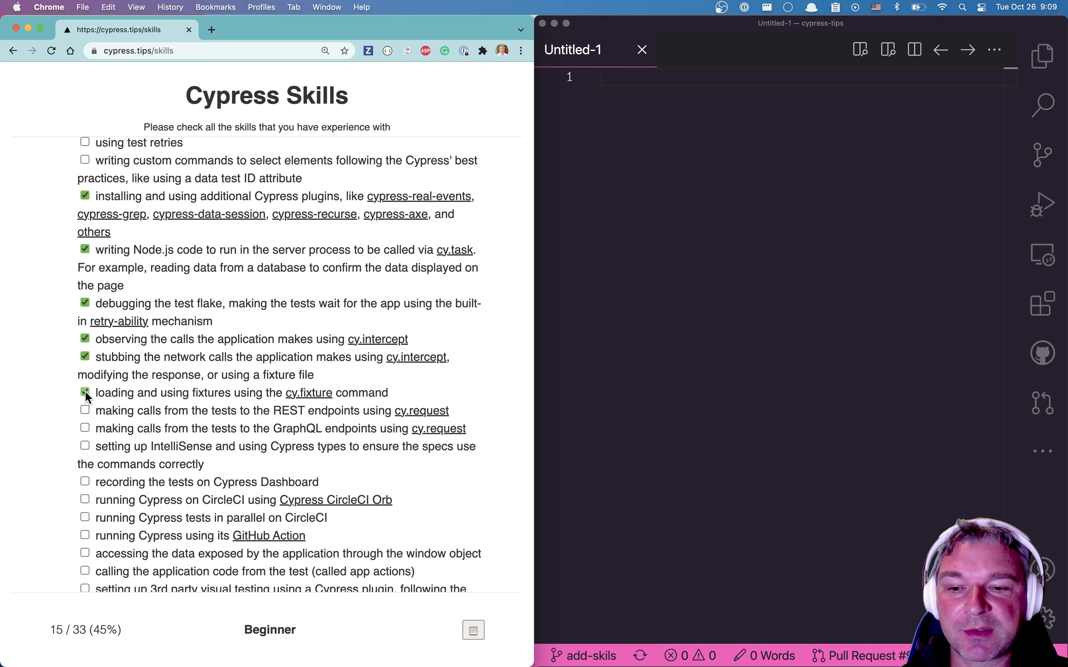
pyautogui.click(85, 410)
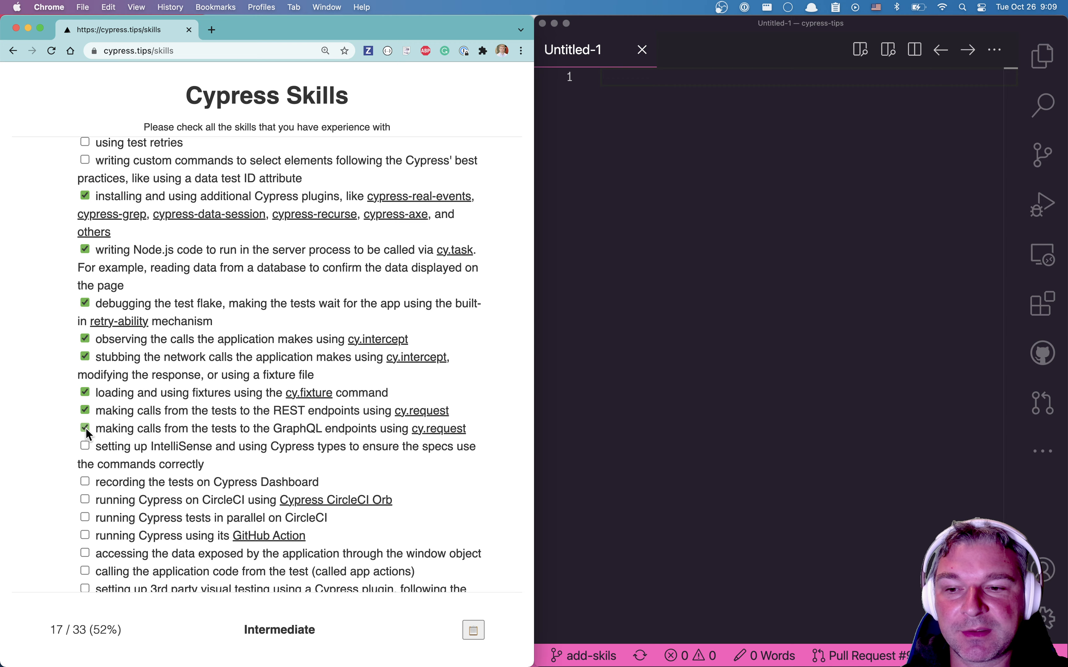
pyautogui.click(85, 446)
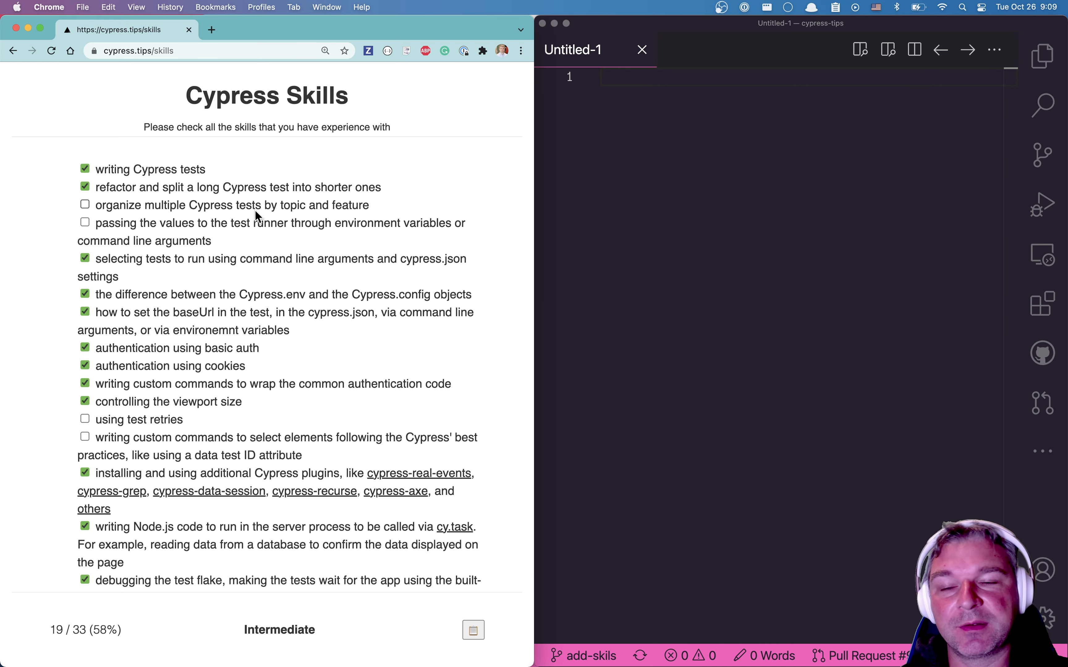
# Mark using test retries as known, reaching 20/33 (61%) Intermediate, and review remaining items
pyautogui.scroll(-3)
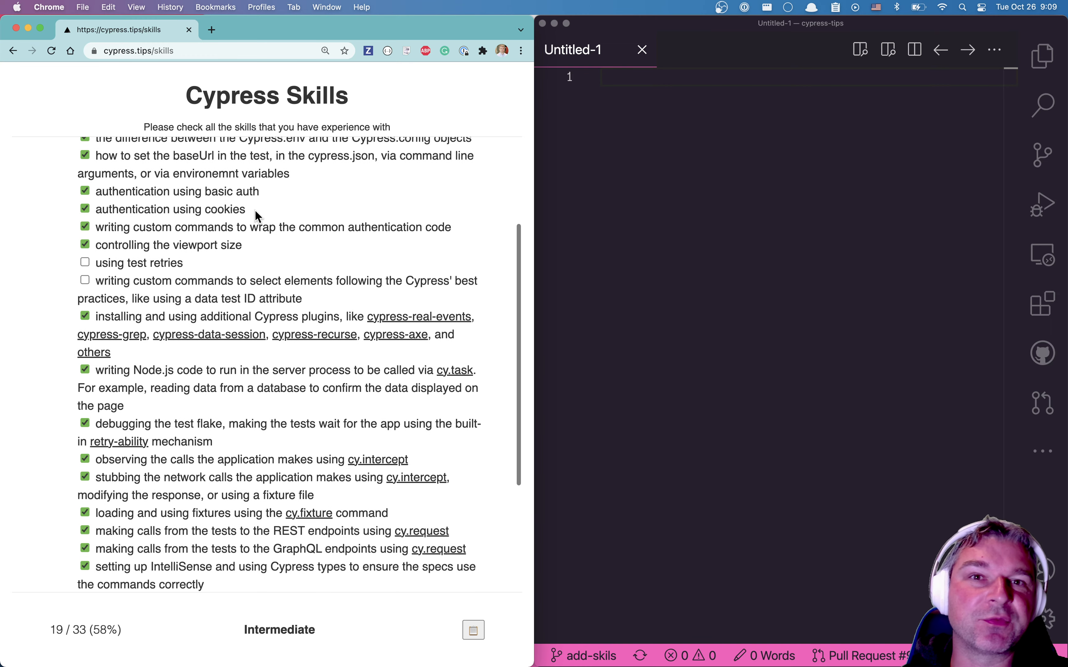
pyautogui.scroll(-3)
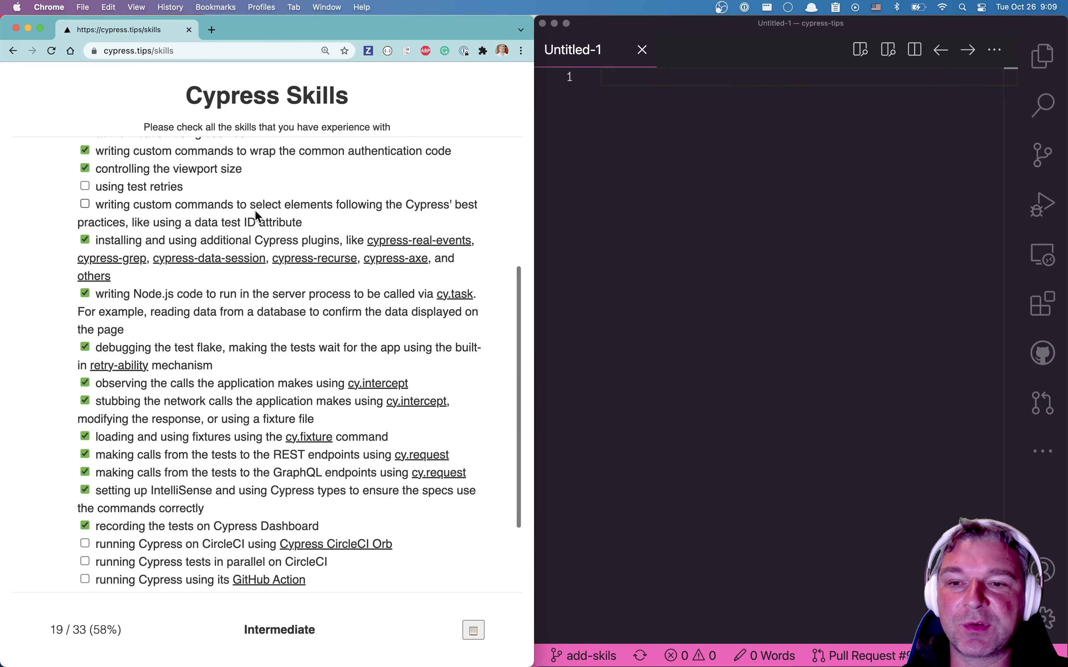
pyautogui.moveTo(152, 207)
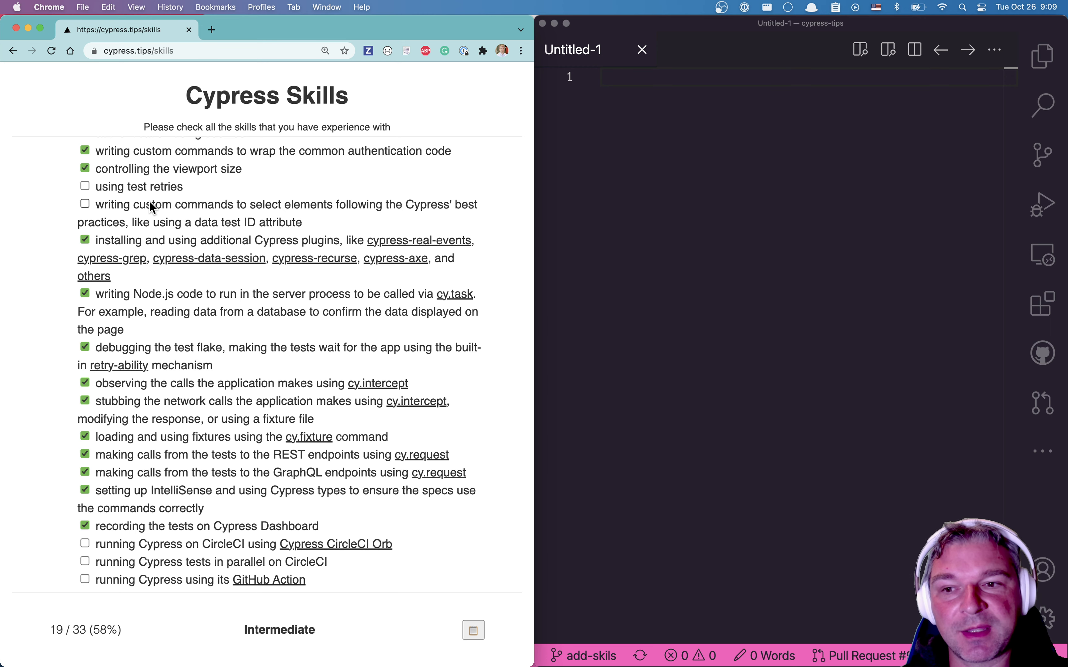
pyautogui.click(85, 187)
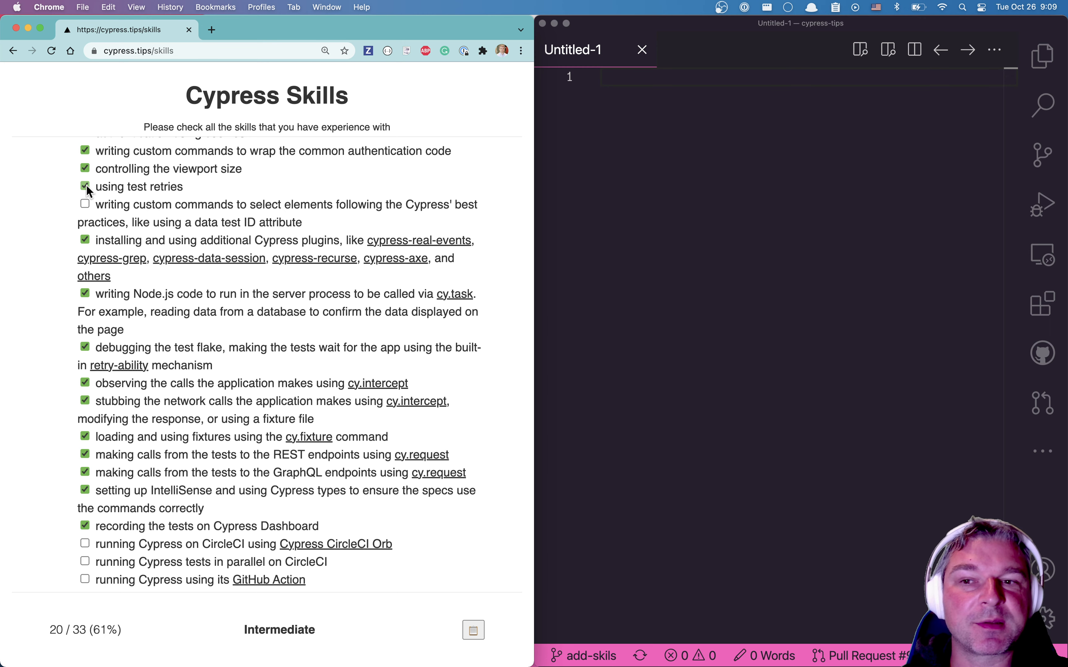
pyautogui.scroll(-3)
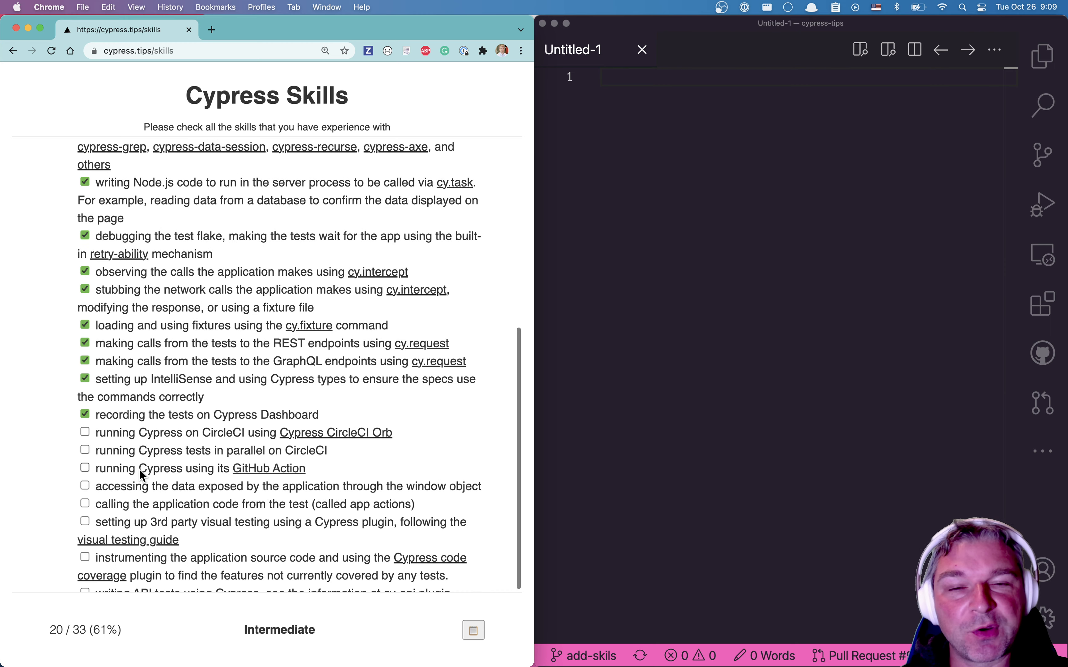
pyautogui.scroll(-3)
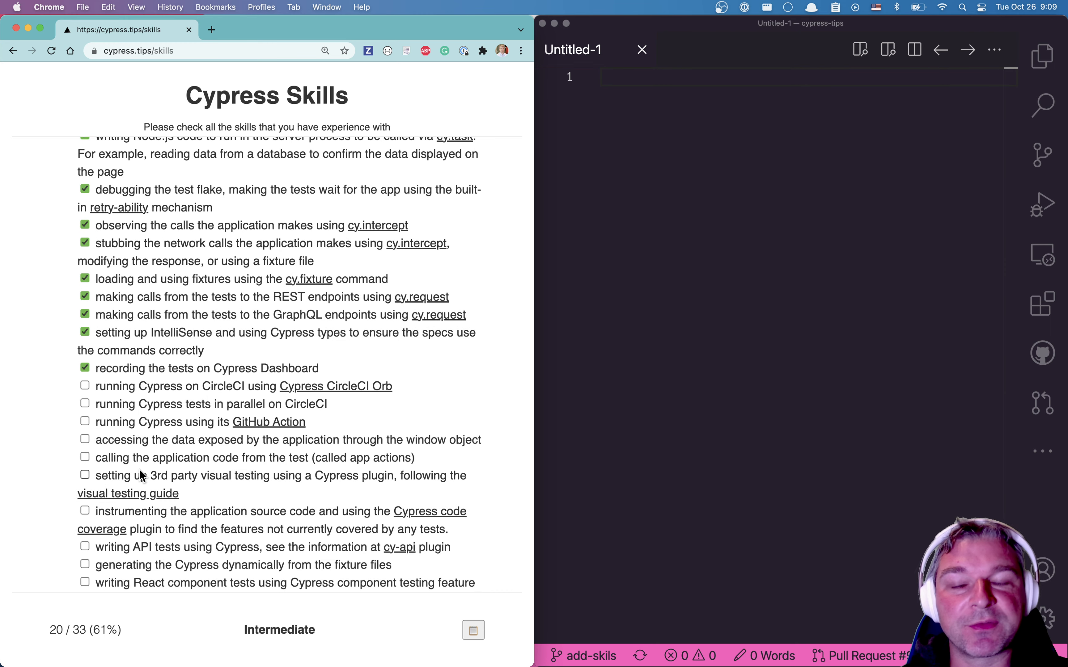
pyautogui.moveTo(186, 443)
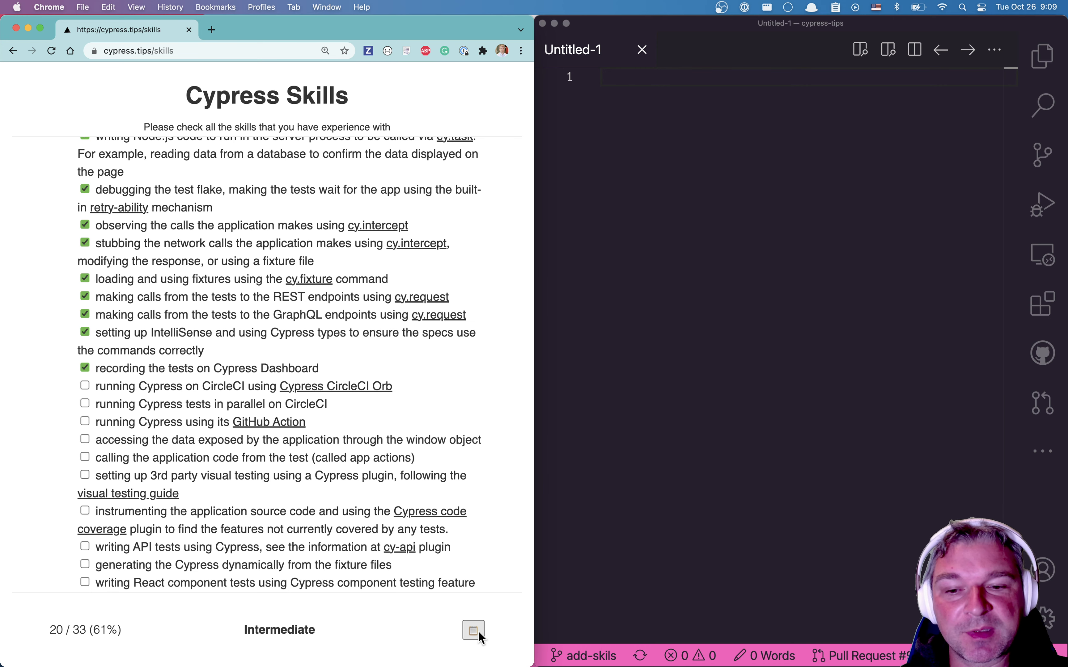
# Copy the 20/33 Intermediate skills results to the clipboard and switch to the VS Code editor
pyautogui.click(473, 629)
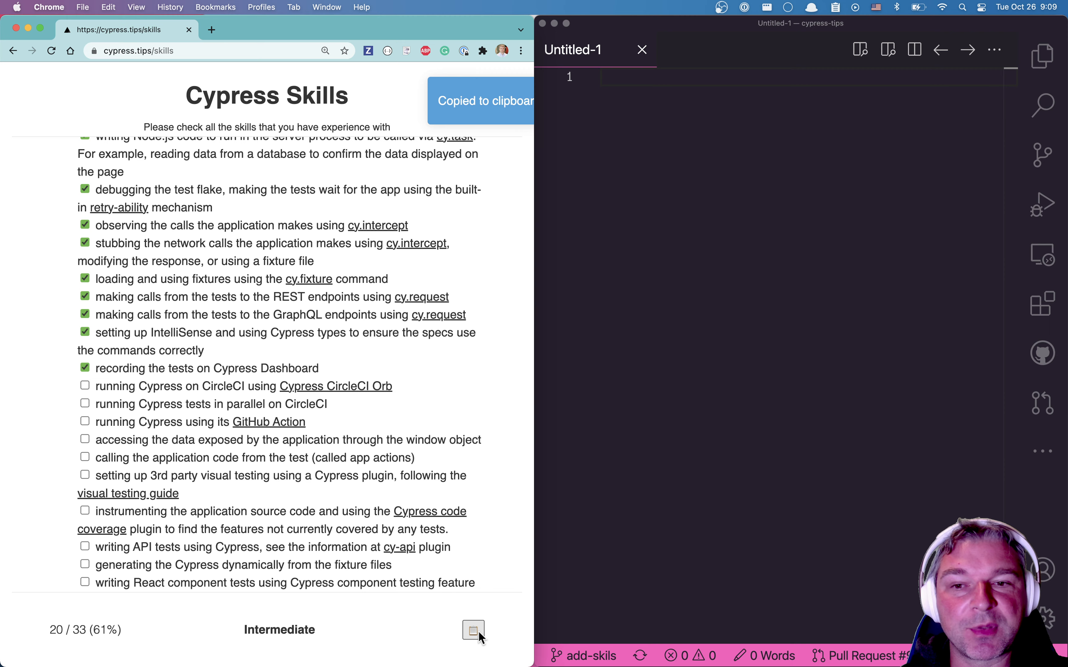
pyautogui.scroll(3)
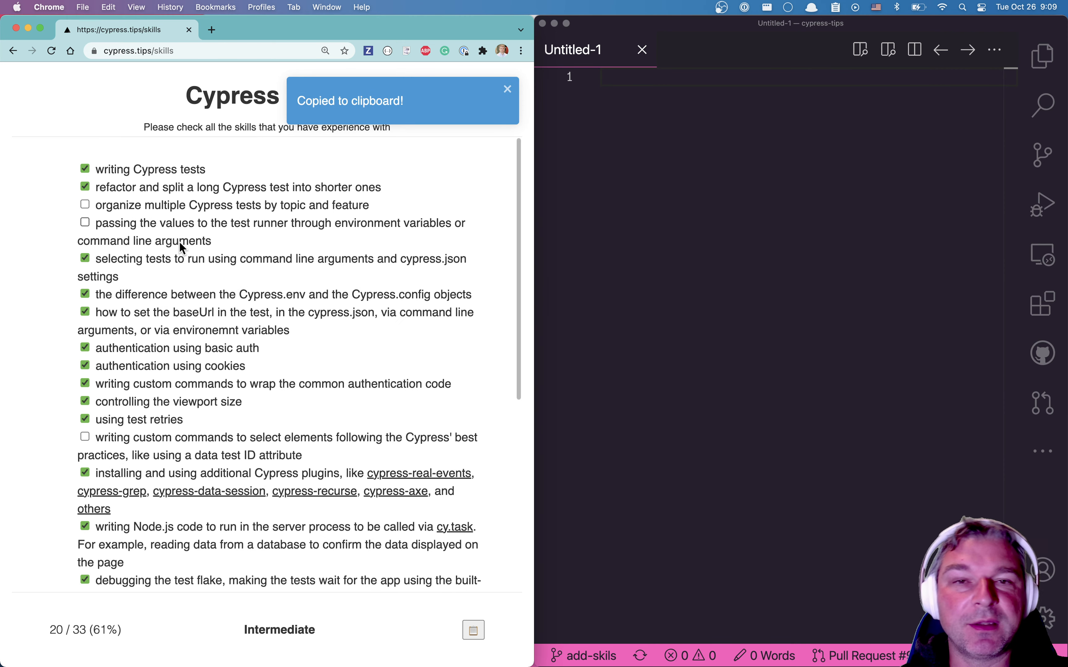
pyautogui.click(667, 107)
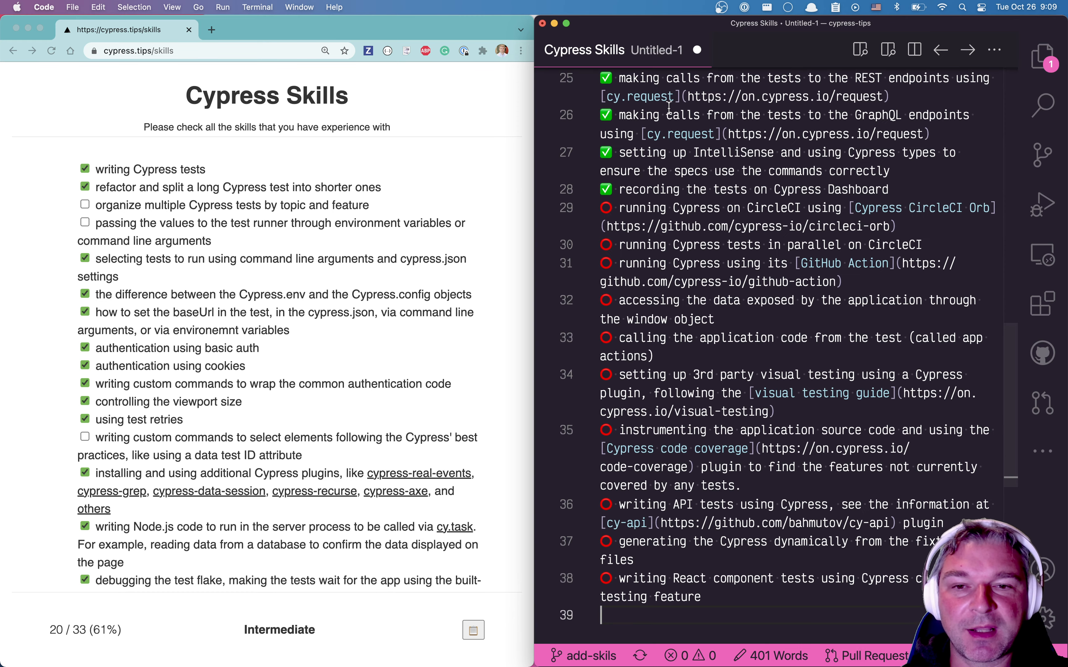
# Scroll through the pasted results in Untitled-1: title, link, 20/33 Intermediate summary and 33 skills
pyautogui.scroll(3)
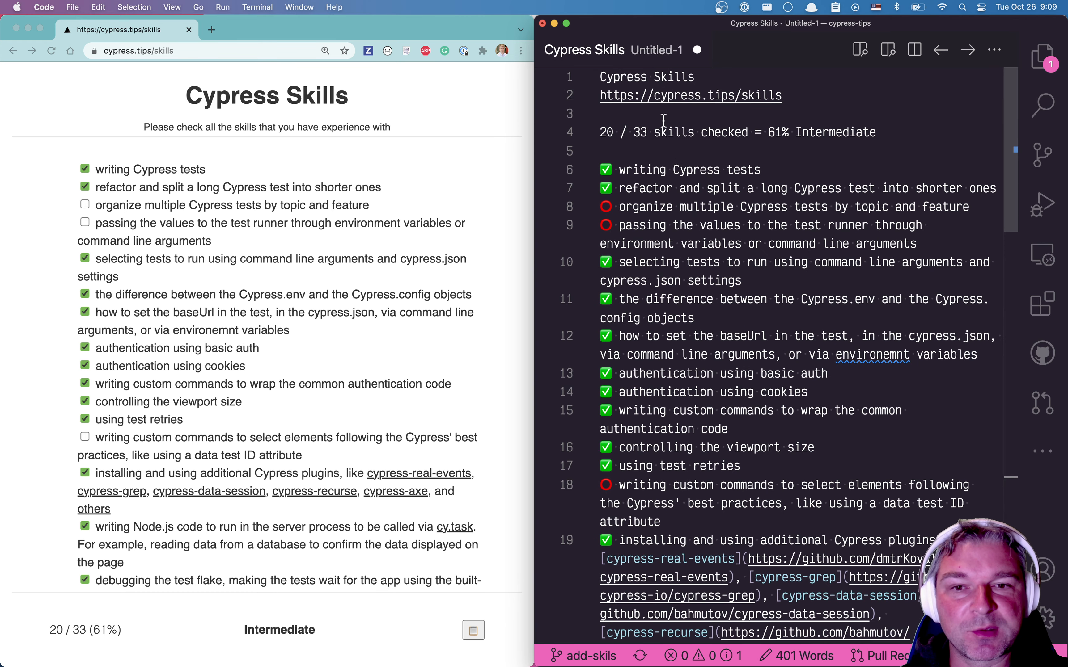
pyautogui.moveTo(443, 293)
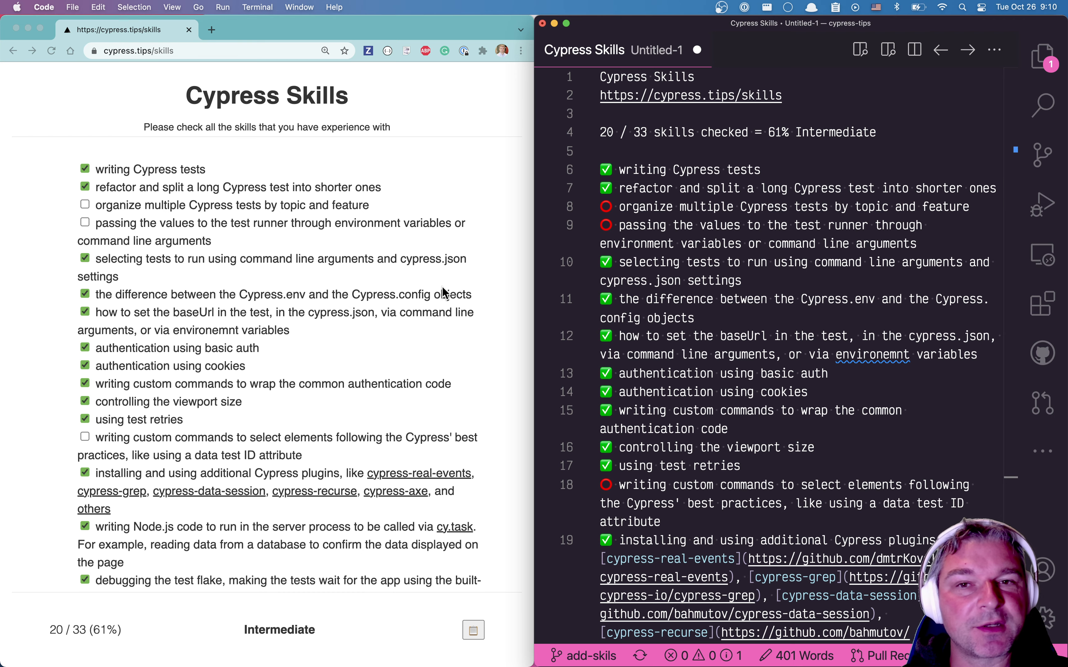
pyautogui.moveTo(329, 318)
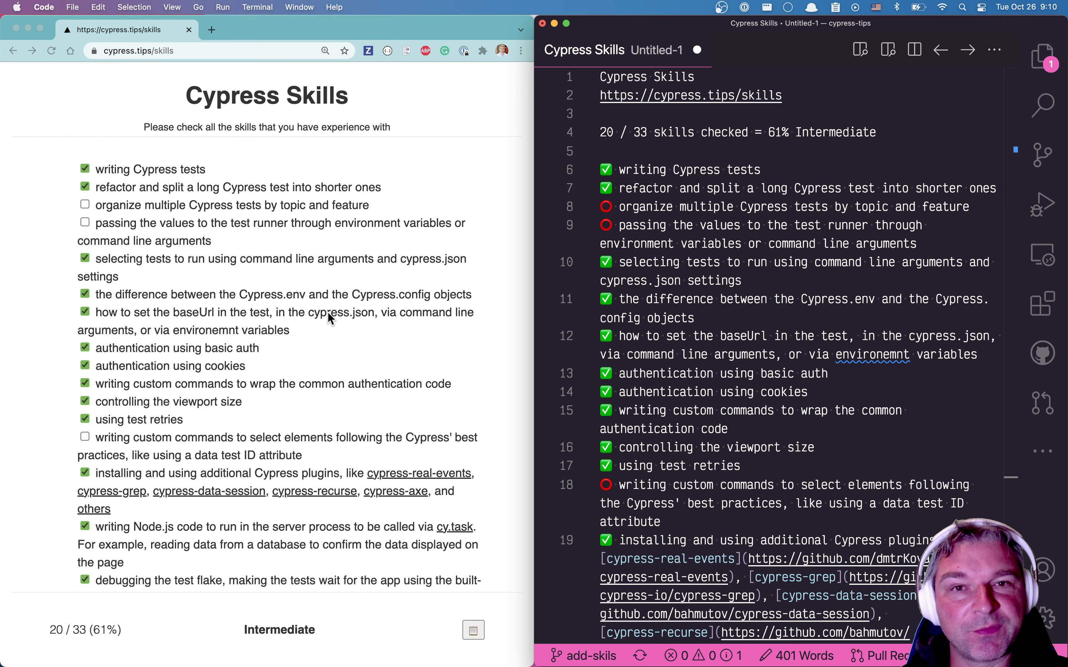
pyautogui.scroll(-3)
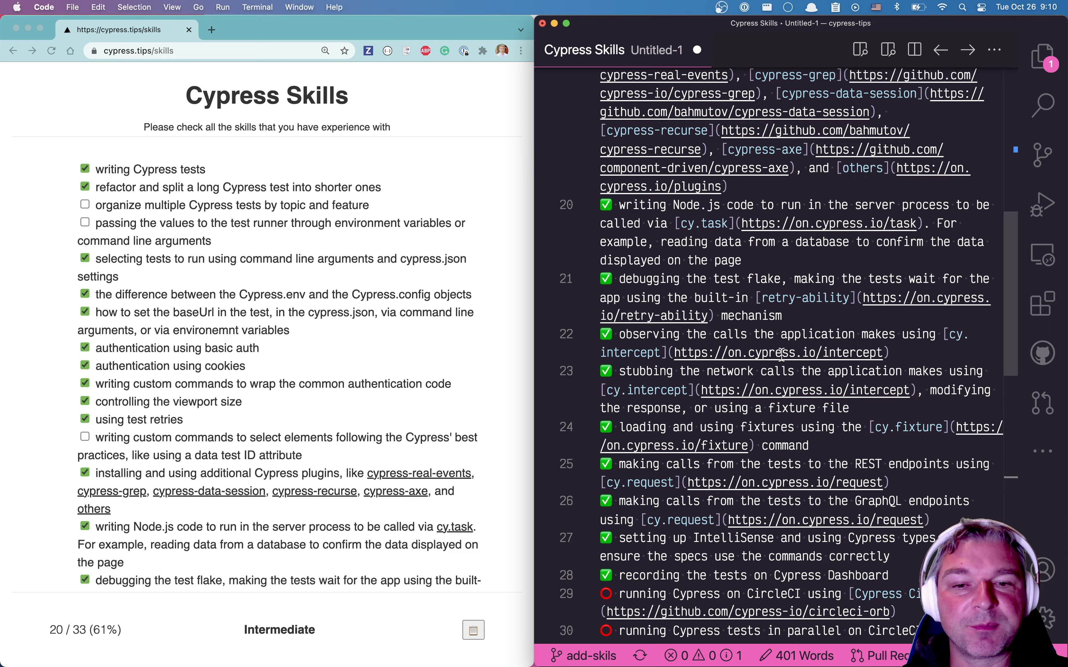
pyautogui.scroll(3)
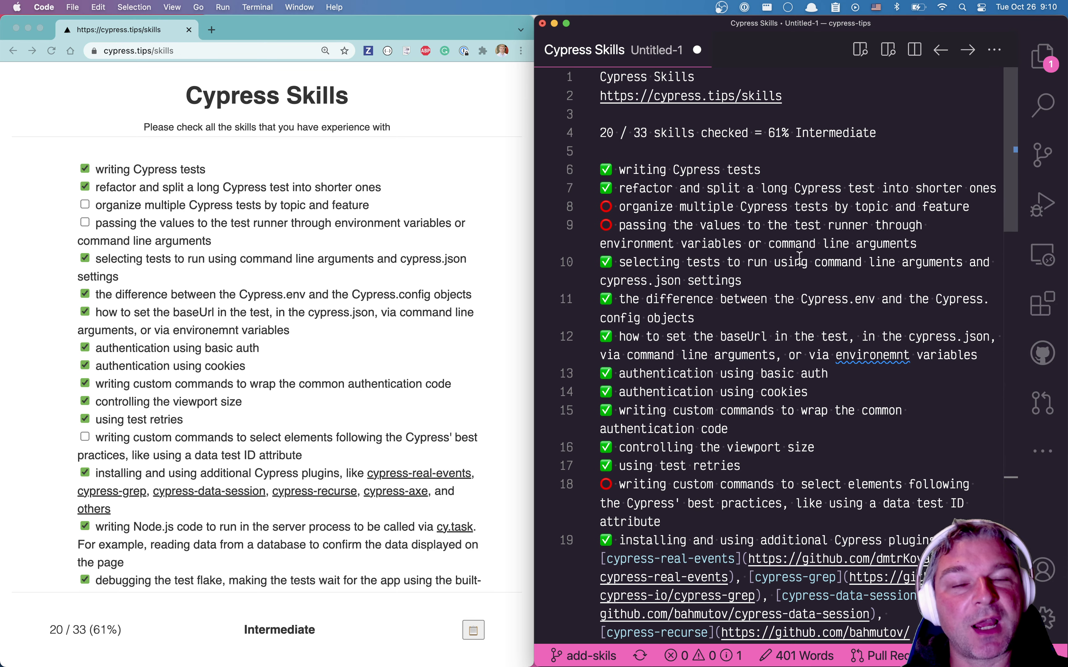